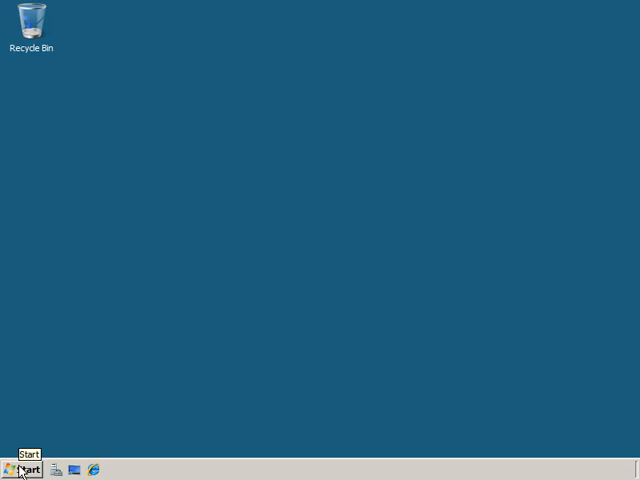
Launch Server Manager from the Start menu.
{"action": "left_click", "coordinate": [27, 469]}
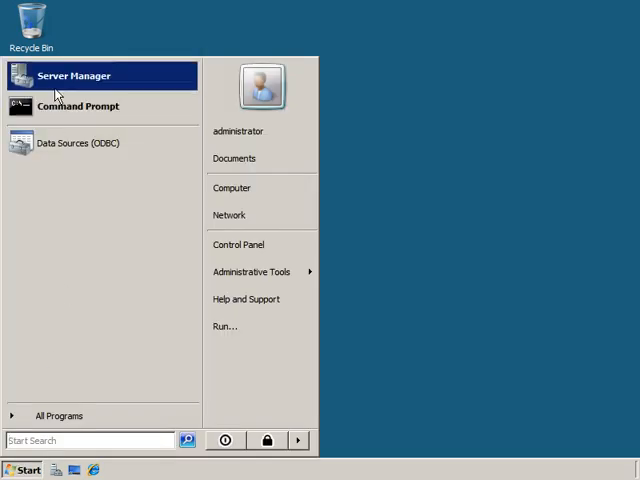
{"action": "left_click", "coordinate": [73, 75]}
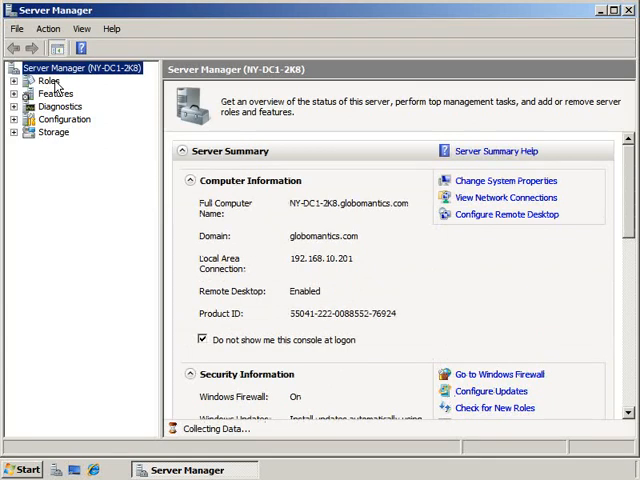
Select the Roles node in Server Manager to work with installed roles.
{"action": "left_click", "coordinate": [50, 80]}
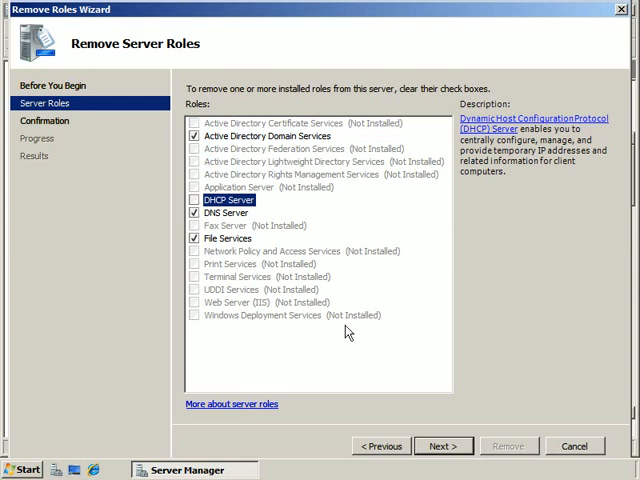
Confirm DHCP Server as the only role to remove and start removal.
{"action": "left_click", "coordinate": [442, 446]}
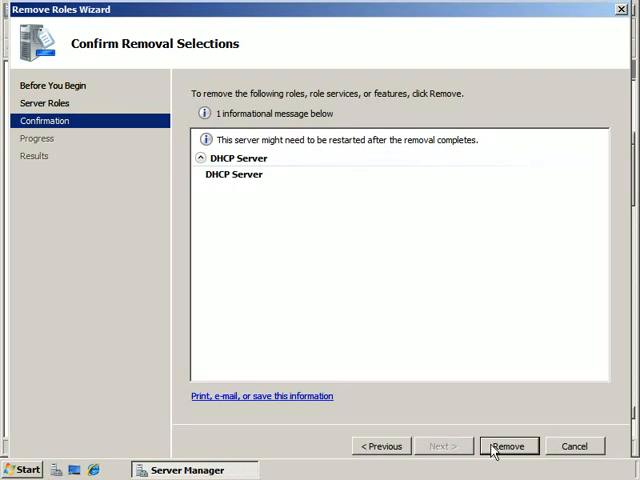
{"action": "left_click", "coordinate": [508, 446]}
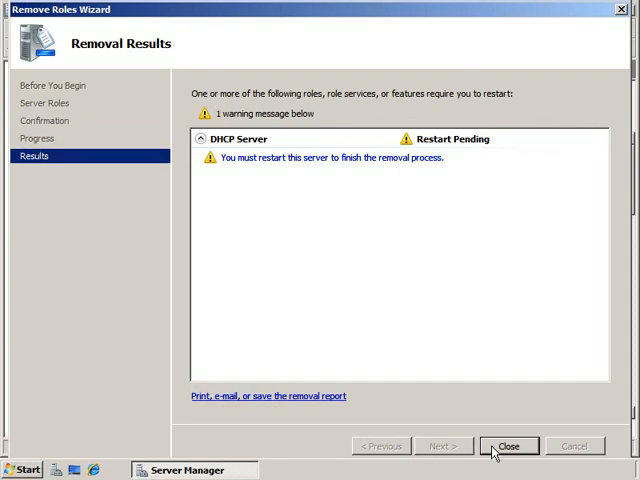
{"action": "mouse_move", "coordinate": [210, 180]}
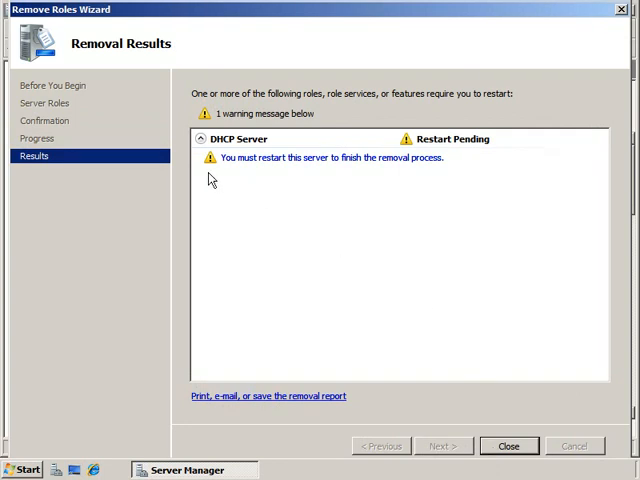
{"action": "mouse_move", "coordinate": [266, 182]}
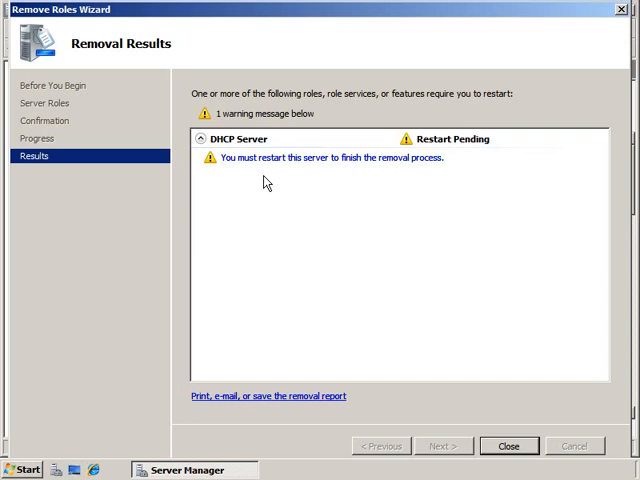
{"action": "mouse_move", "coordinate": [448, 344]}
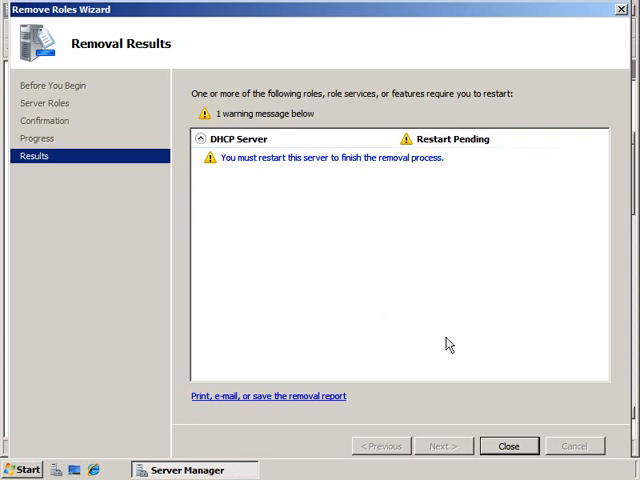
Close the Removal Results page to bring up the restart prompt.
{"action": "left_click", "coordinate": [509, 446]}
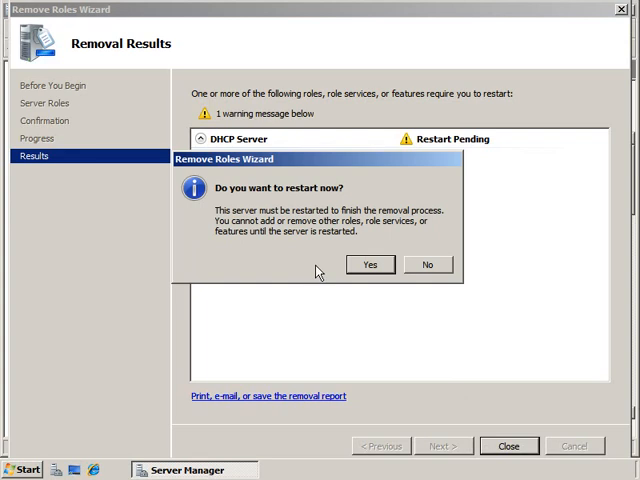
Accept the prompt to restart the server now.
{"action": "left_click", "coordinate": [428, 264]}
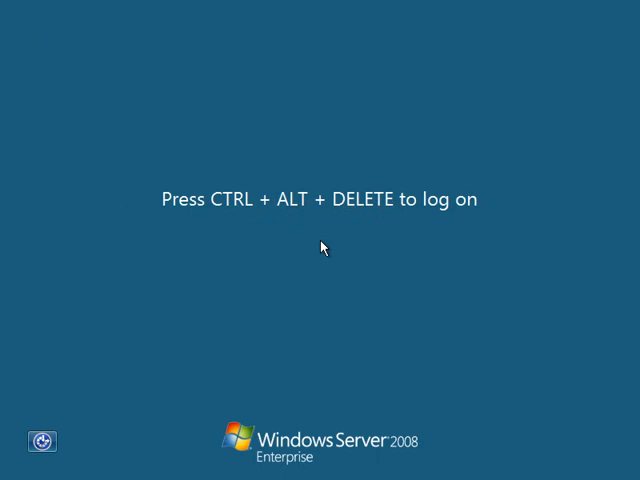
Log back on as domain administrator after the reboot.
{"action": "key", "text": "ctrl+alt+delete"}
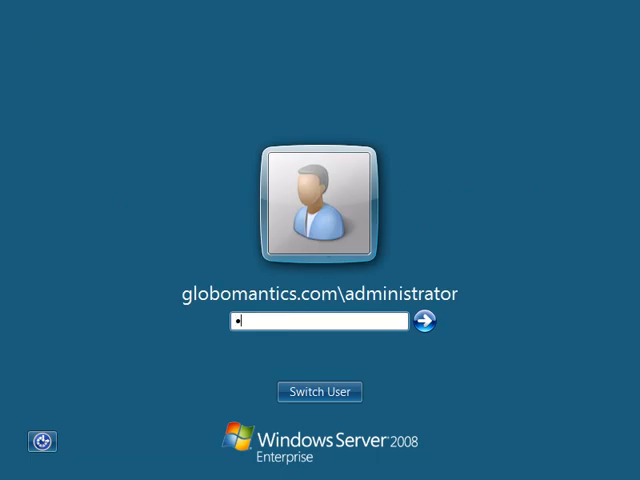
{"action": "left_click", "coordinate": [431, 322]}
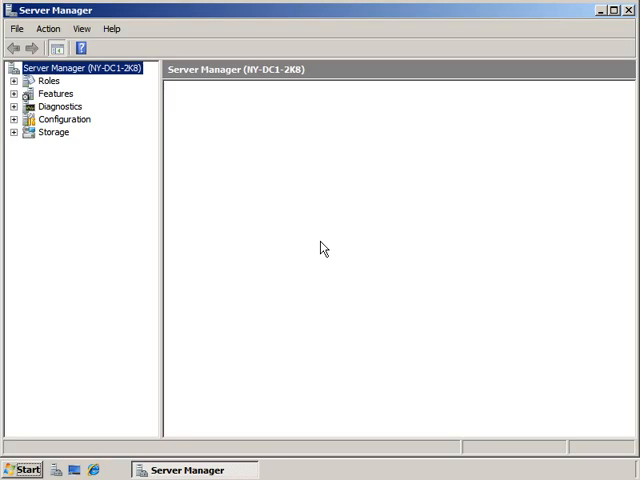
Let the Resume Configuration Wizard finish, reporting DHCP Server removal succeeded.
{"action": "left_click", "coordinate": [82, 68]}
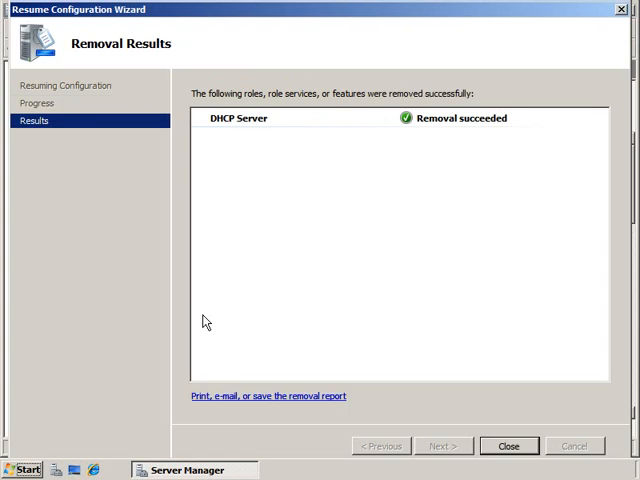
{"action": "mouse_move", "coordinate": [482, 148]}
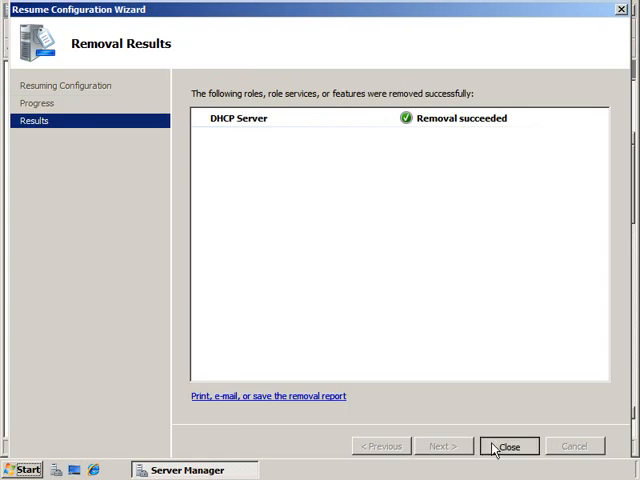
Close the Resume Configuration results and the Server Manager window.
{"action": "left_click", "coordinate": [508, 446]}
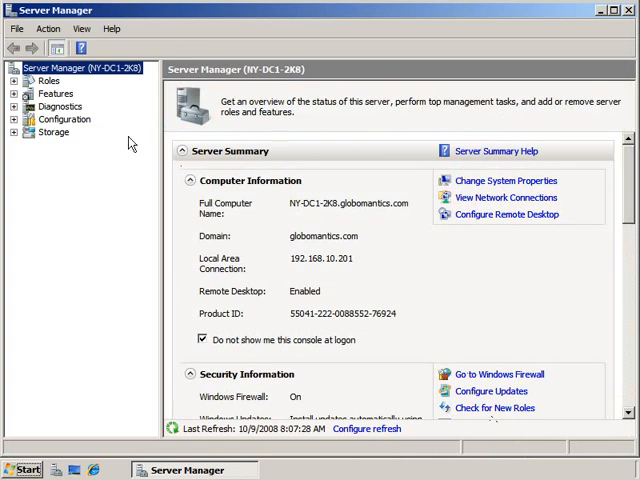
{"action": "left_click", "coordinate": [49, 80]}
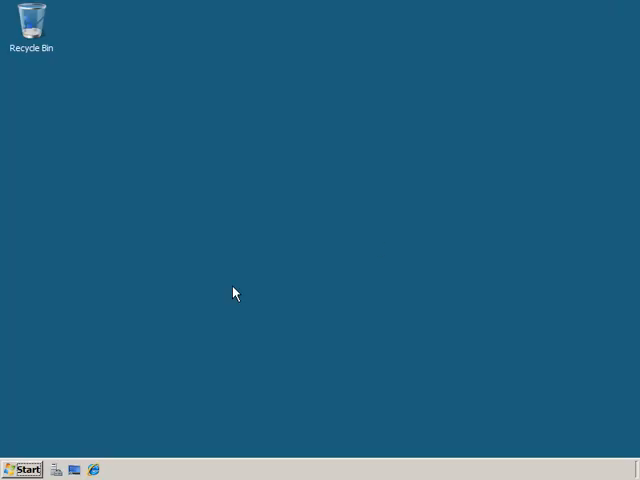
{"action": "mouse_move", "coordinate": [52, 372]}
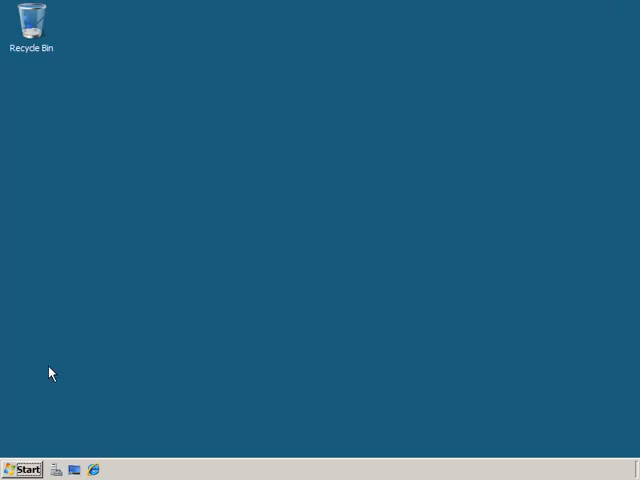